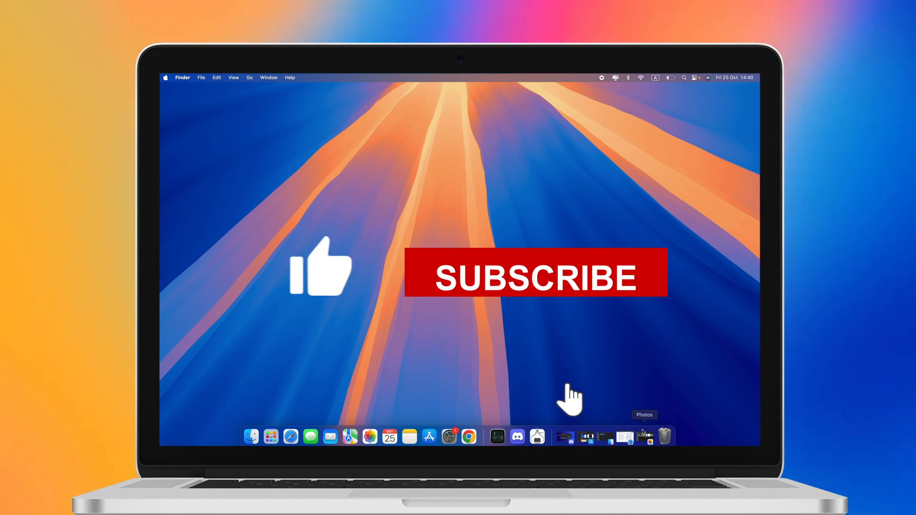
# Show all running processes with their CPU and GPU usage in Activity Monitor's CPU view
pyautogui.click(535, 275)
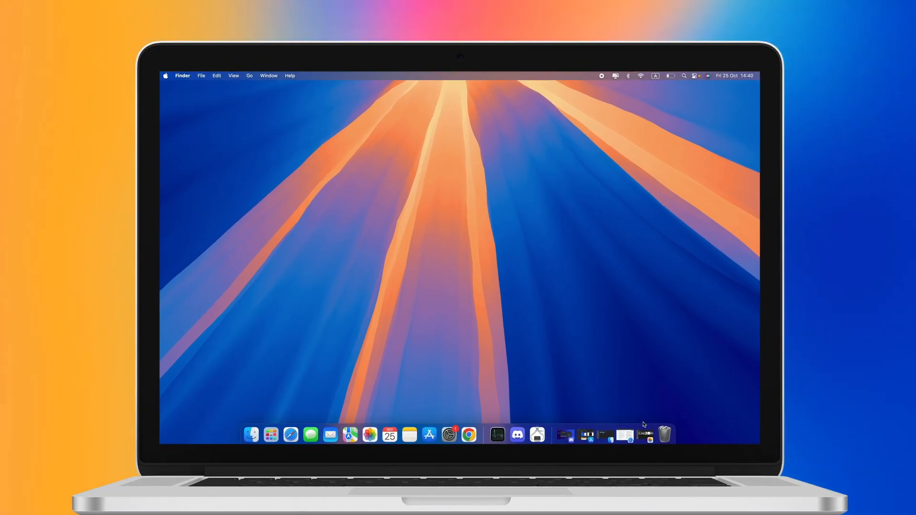
pyautogui.click(369, 436)
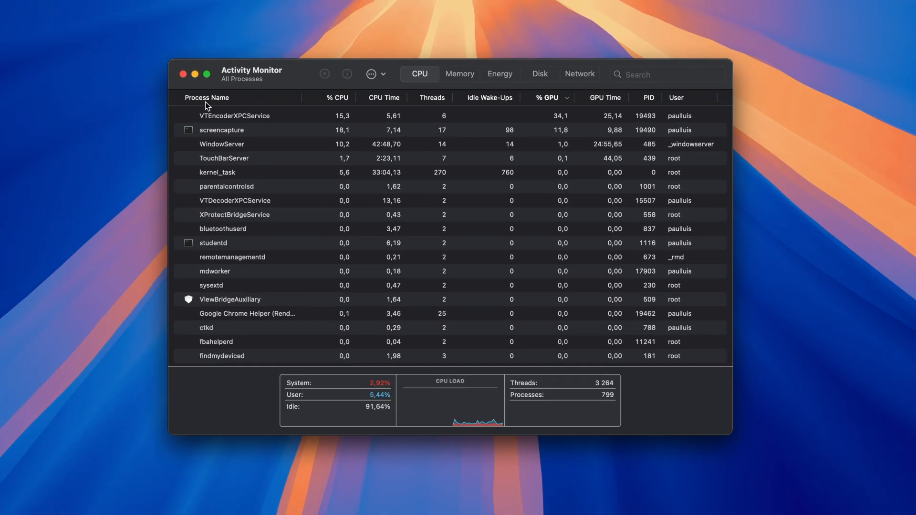
pyautogui.click(183, 74)
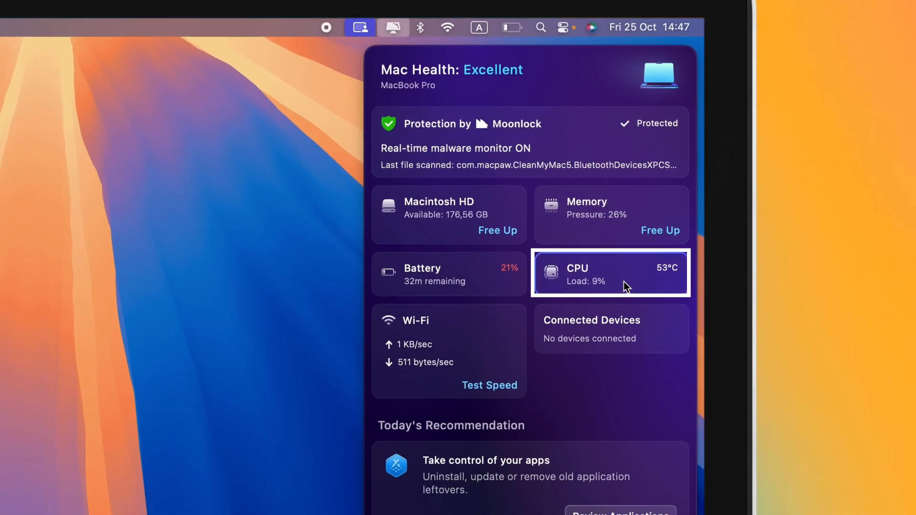
# Dismiss the Mac health overview after checking the CPU tile at 53°C and 9% load
pyautogui.click(611, 272)
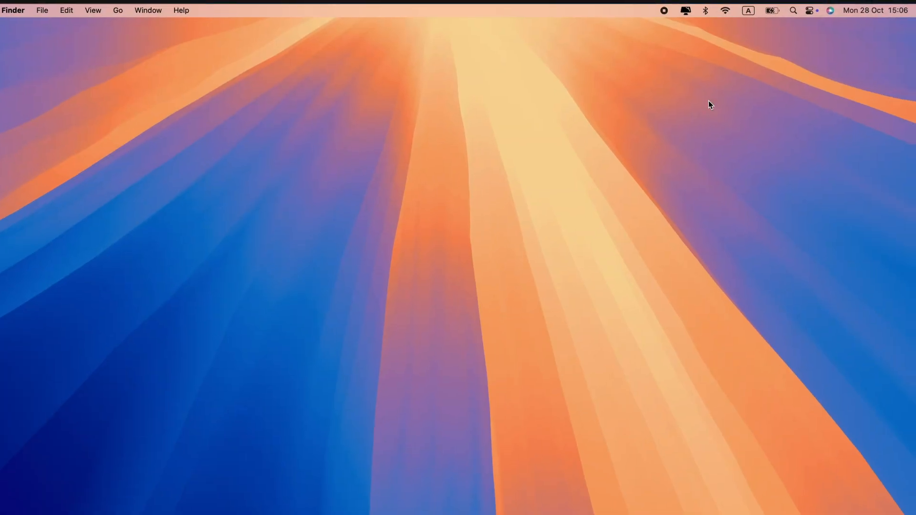
# Show Macintosh HD details and the CPU panel with temperature, uptime and top consumers
pyautogui.click(812, 10)
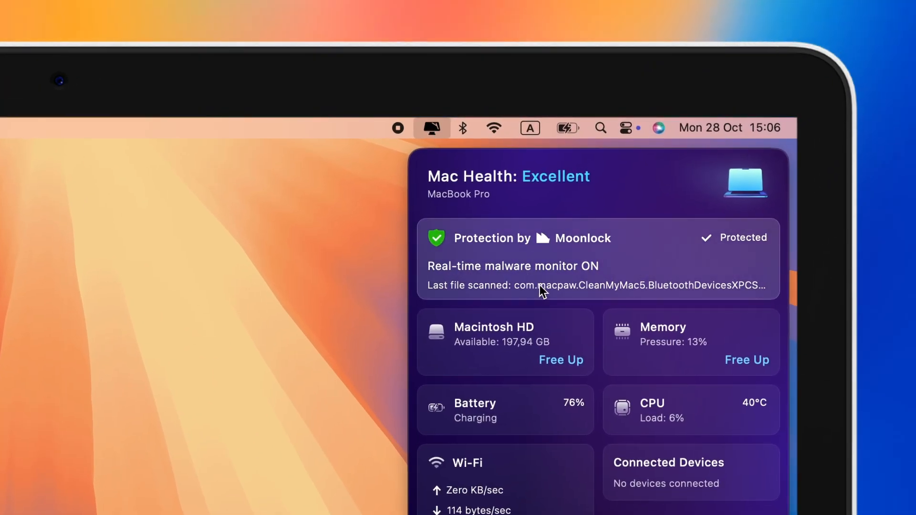
pyautogui.click(494, 341)
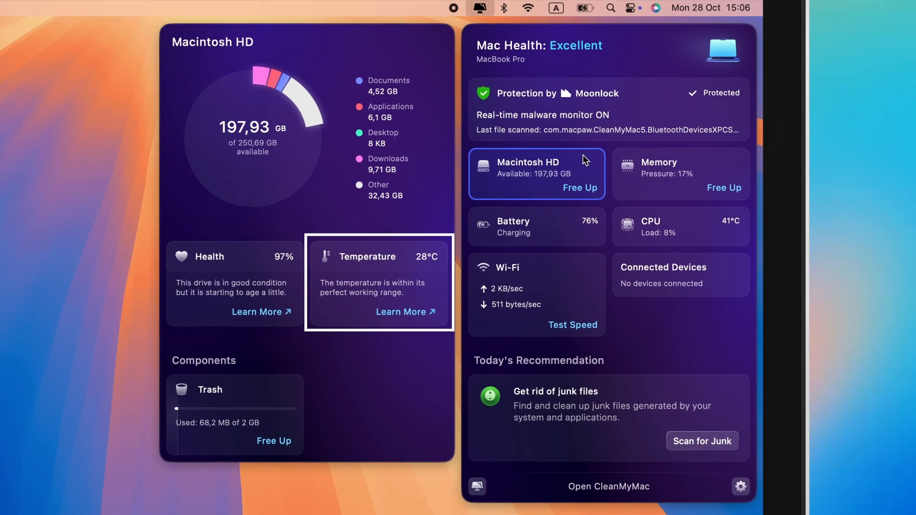
pyautogui.click(681, 226)
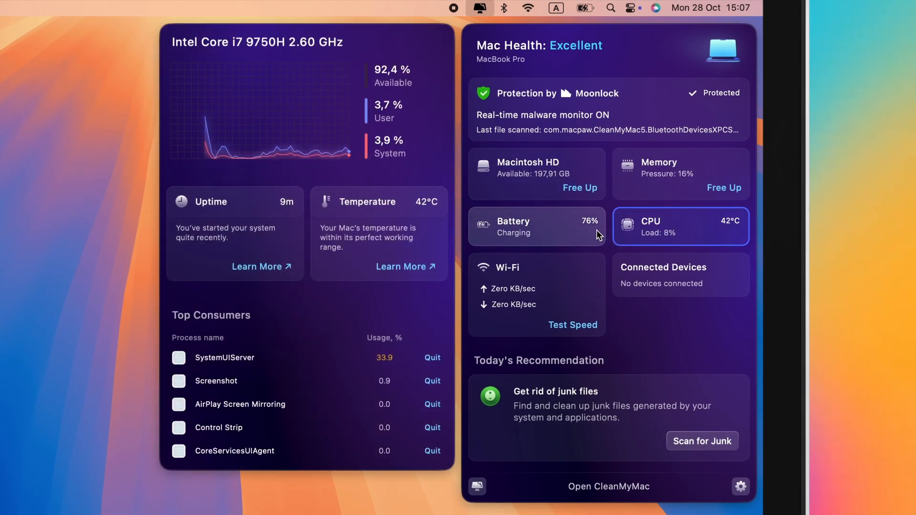
pyautogui.click(536, 226)
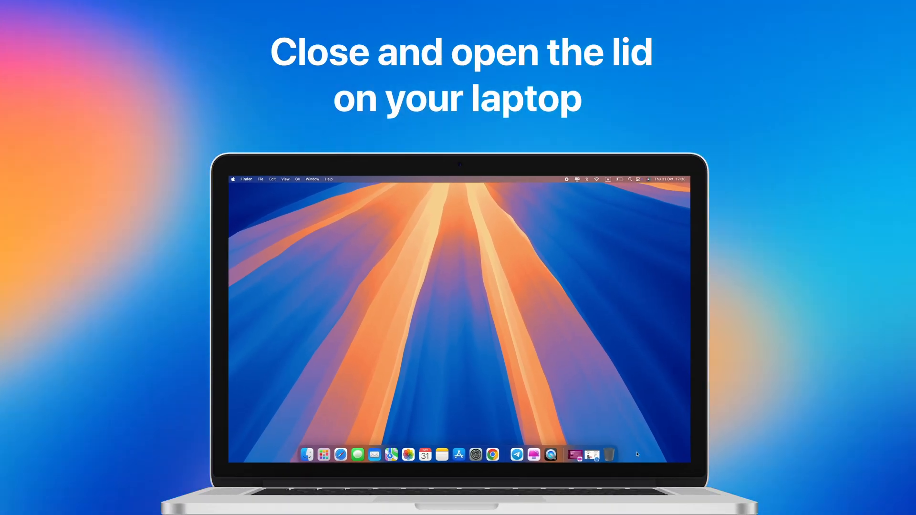
# Bring up the Apple menu's sleep, restart and shut down options with Restart highlighted
pyautogui.click(232, 180)
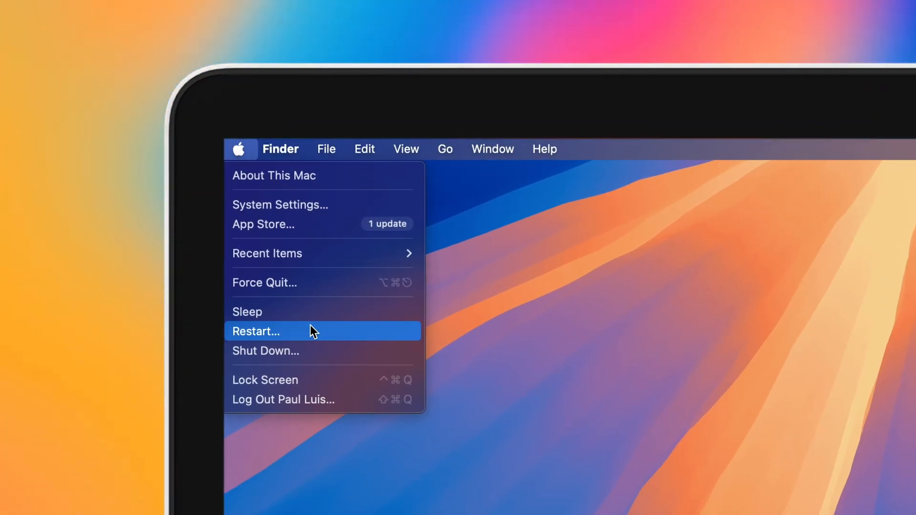